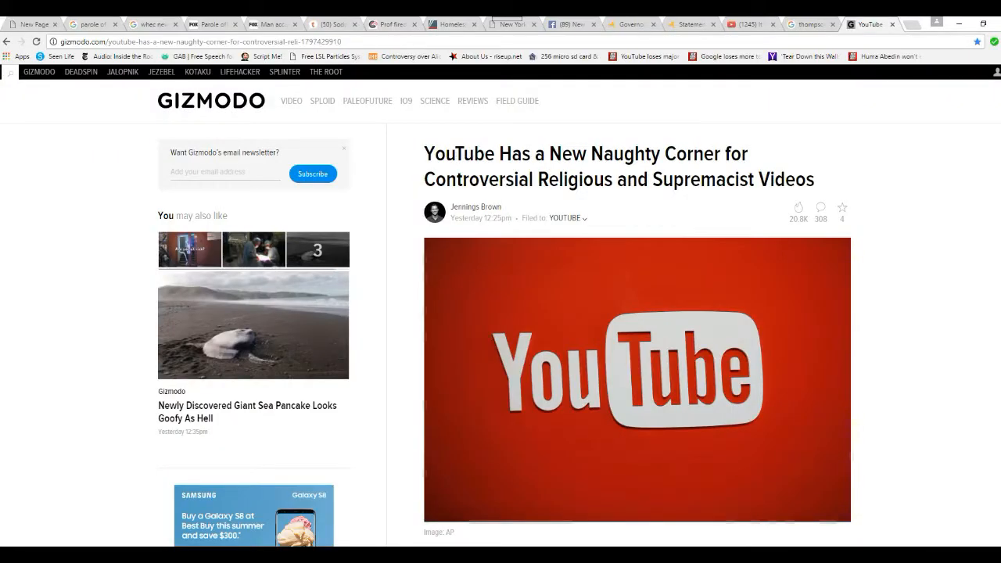
# Scroll down through the Gizmodo article on YouTube's limited-state policy before switching to Google's blog tab
pyautogui.scroll(-3)
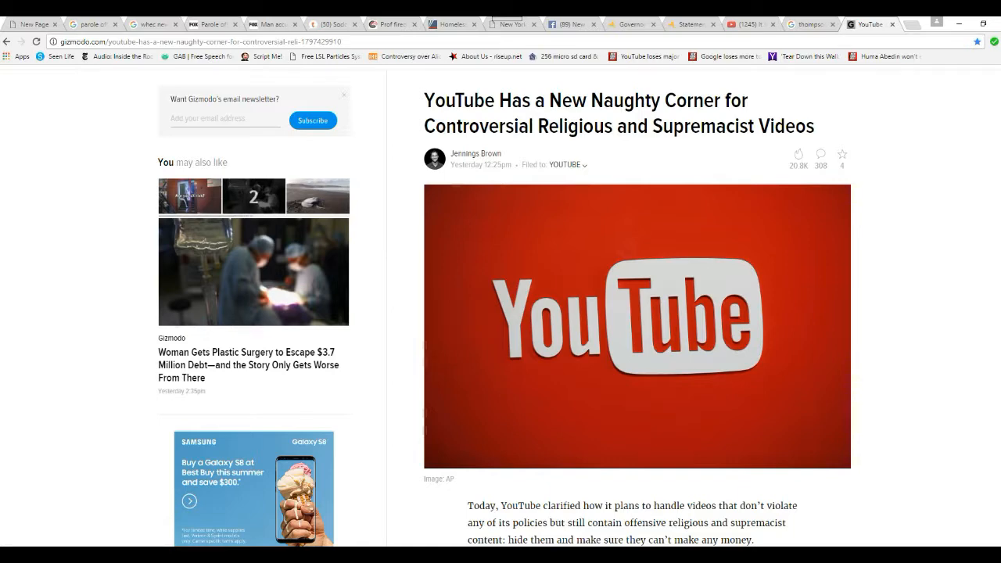
pyautogui.scroll(-3)
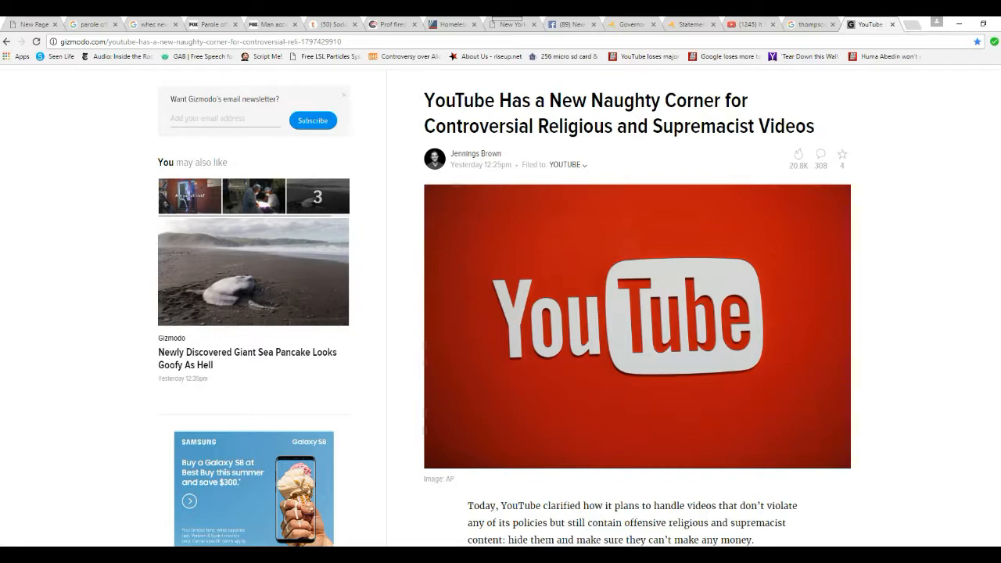
pyautogui.scroll(-3)
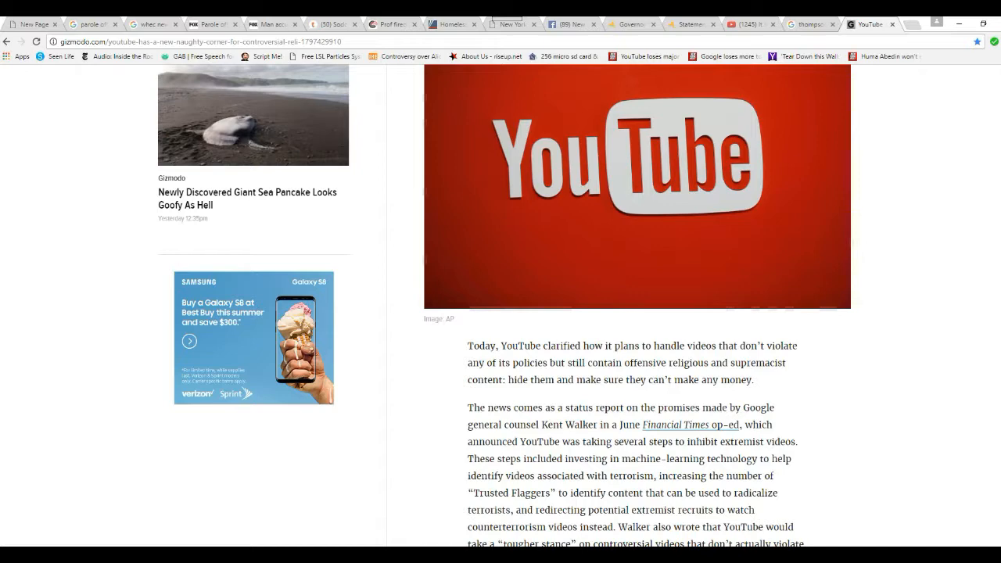
pyautogui.scroll(-3)
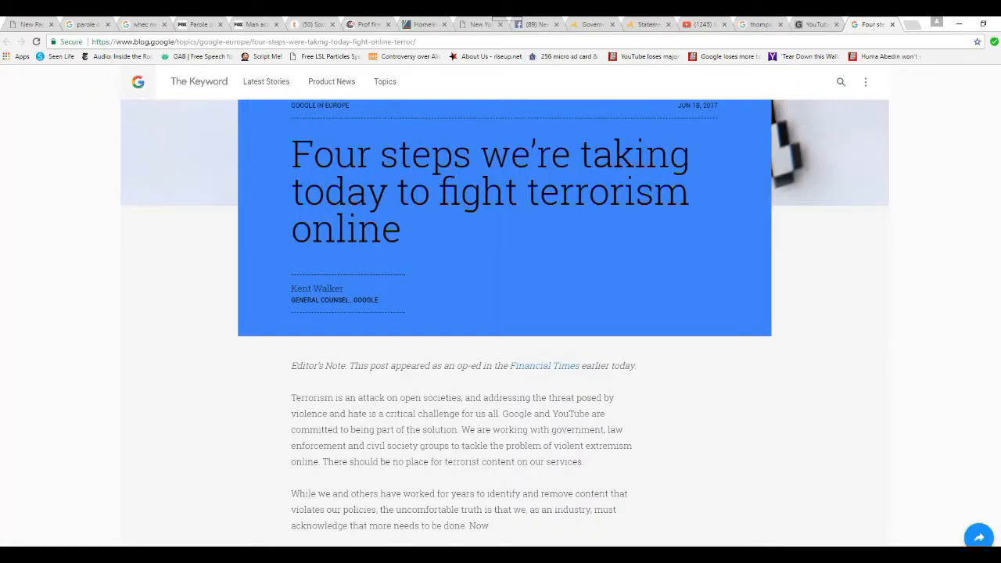
pyautogui.scroll(-3)
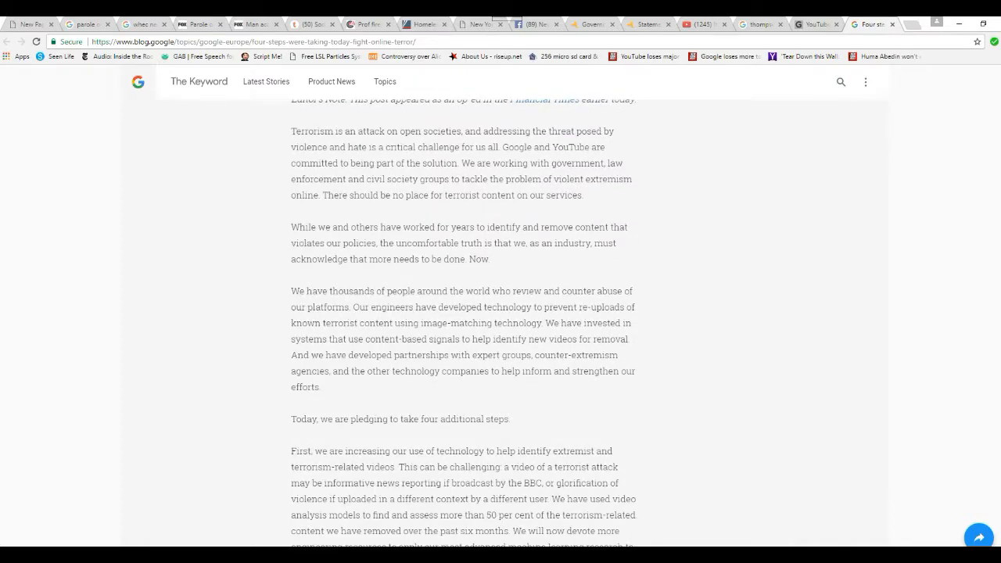
pyautogui.scroll(-3)
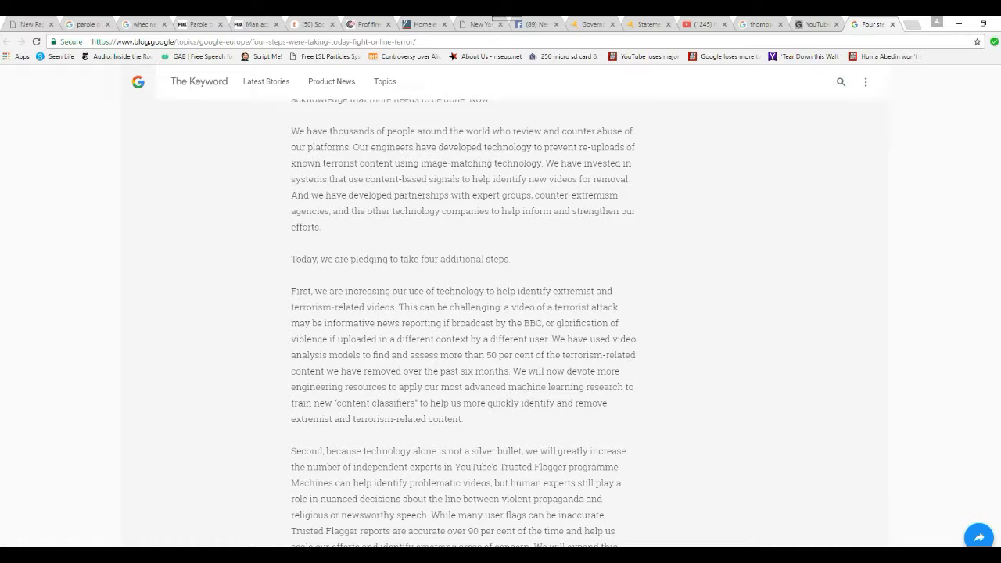
pyautogui.scroll(-3)
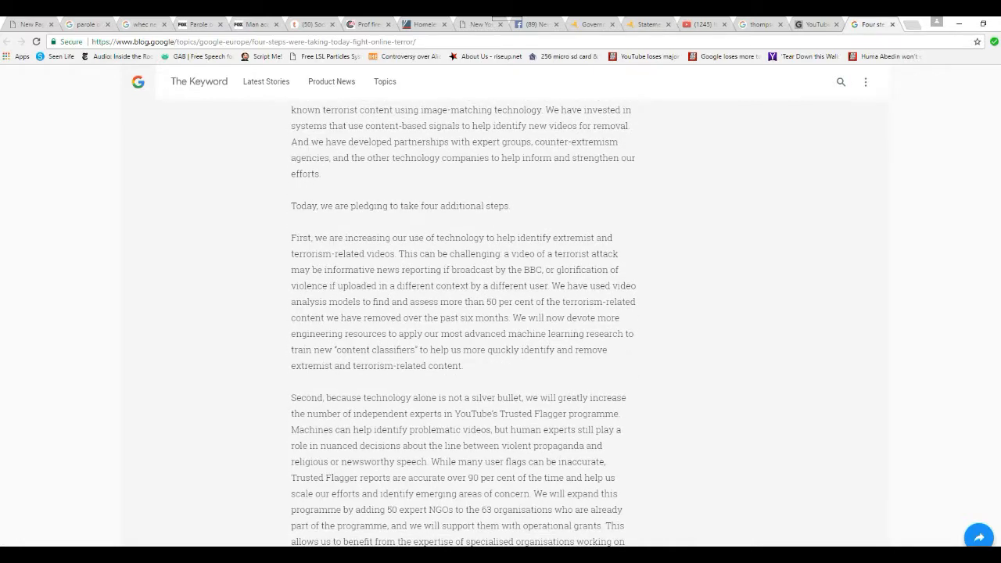
pyautogui.scroll(-3)
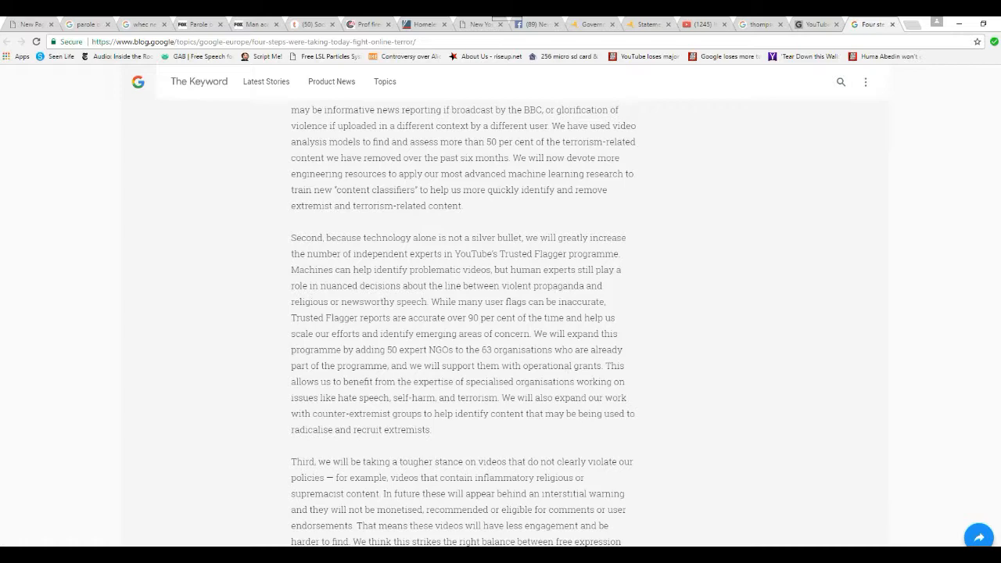
pyautogui.scroll(-3)
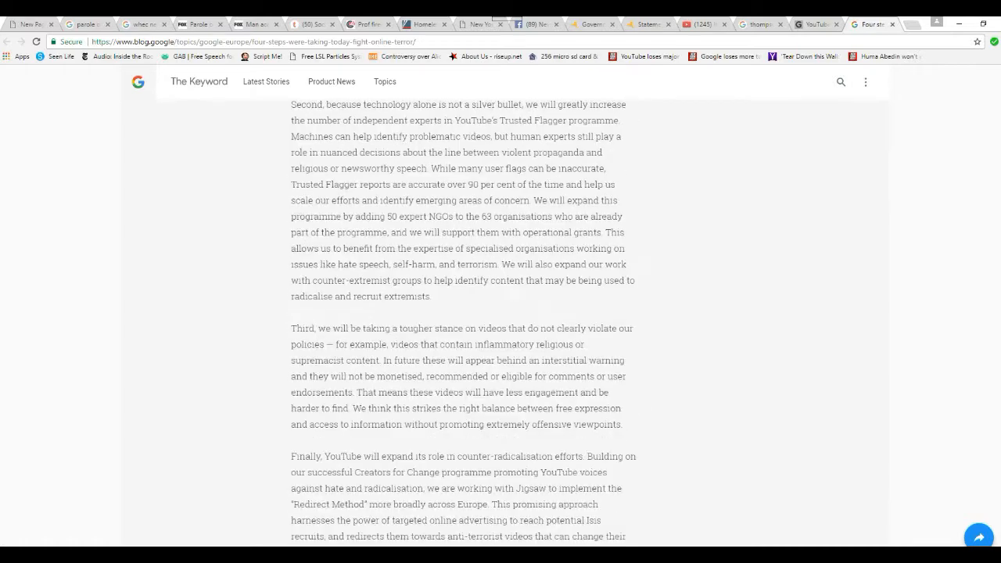
pyautogui.scroll(-3)
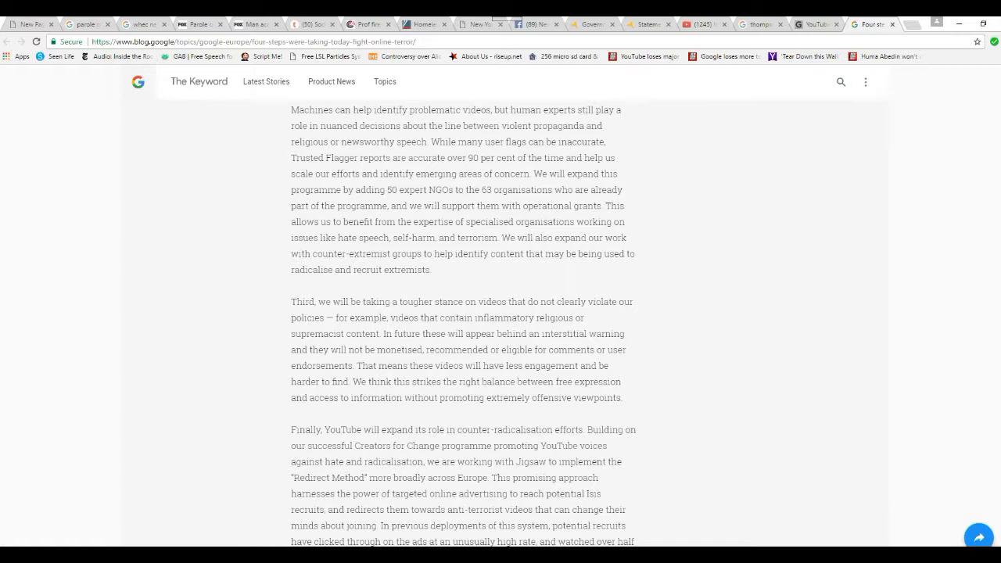
pyautogui.scroll(3)
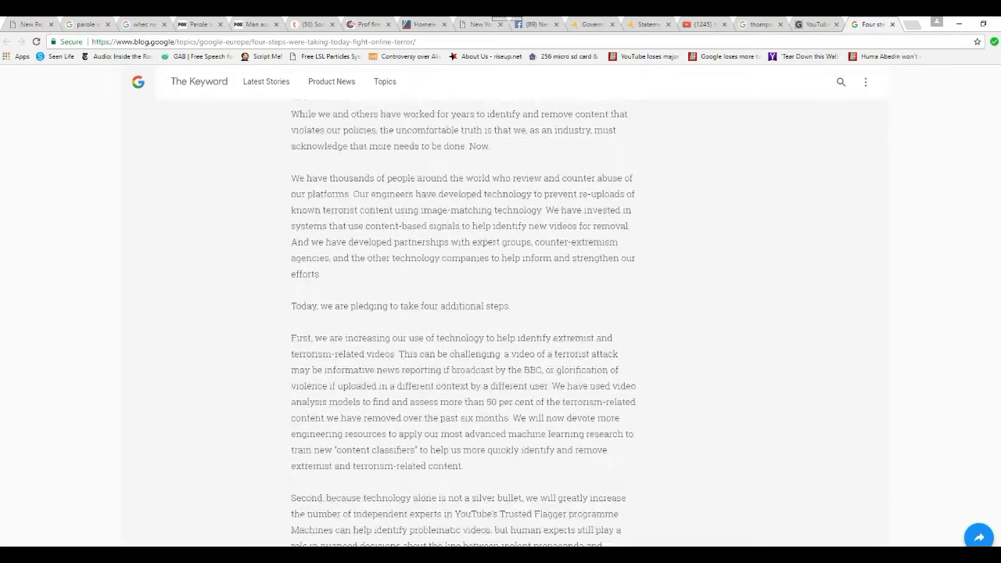
# Scroll to the top of Google's post and switch to the Gizmodo YouTube article tab
pyautogui.scroll(3)
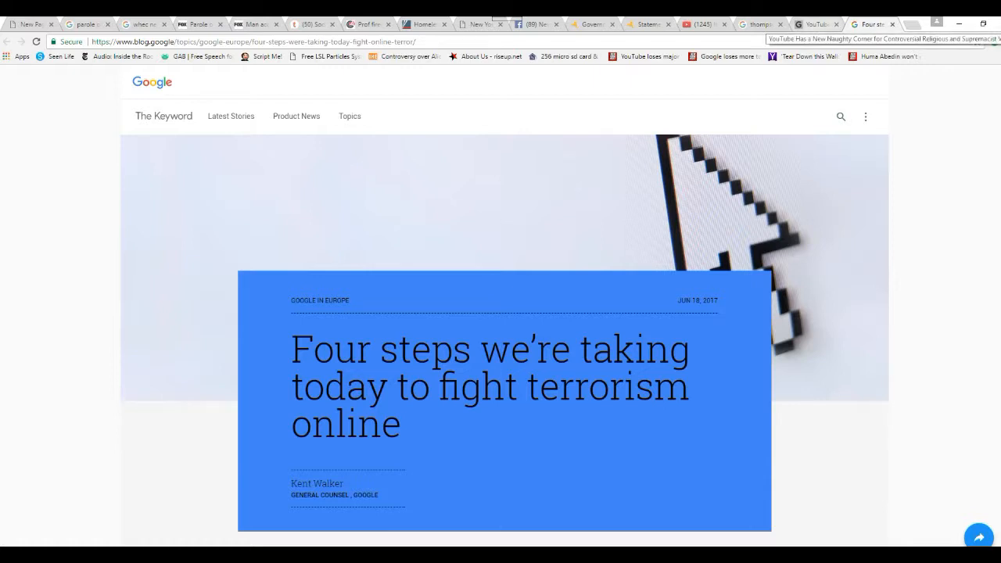
pyautogui.click(817, 25)
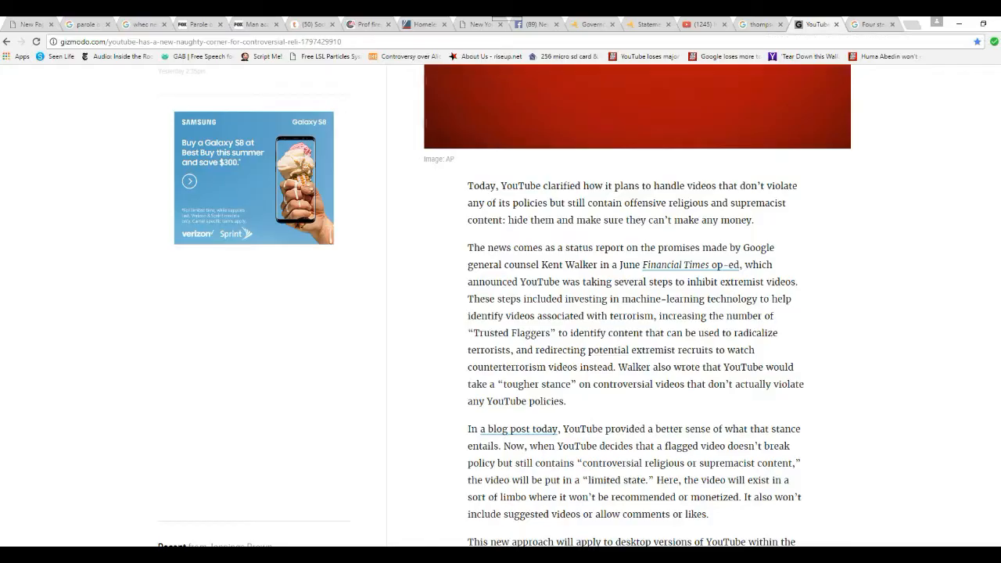
# Scroll down through the article body toward YouTube's limited-state policy details
pyautogui.scroll(-3)
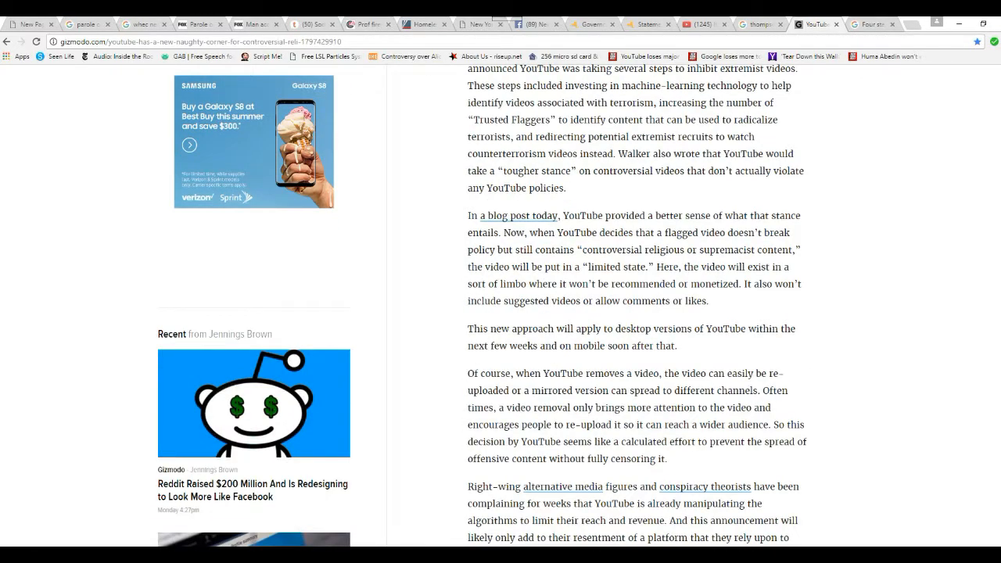
pyautogui.scroll(-3)
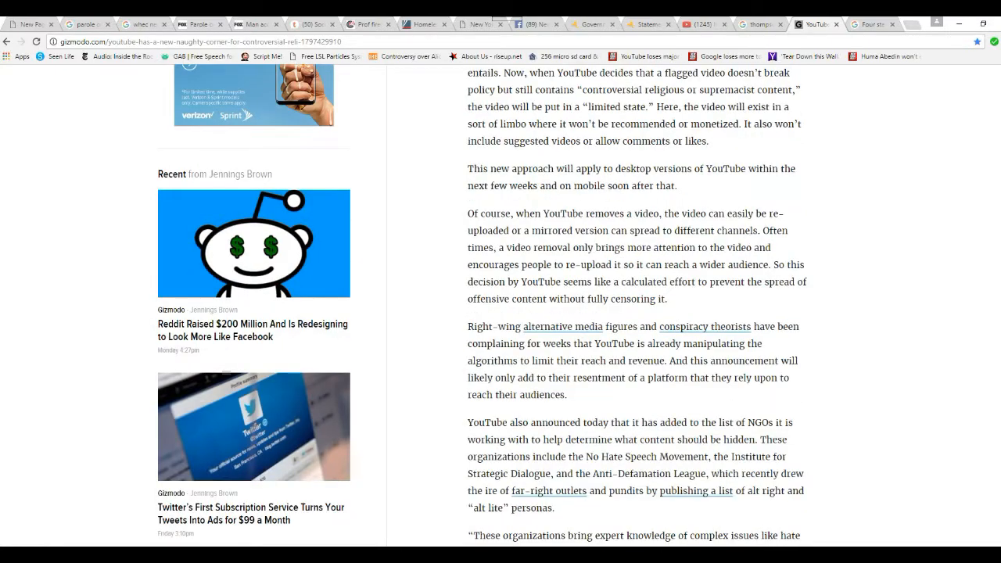
pyautogui.scroll(-3)
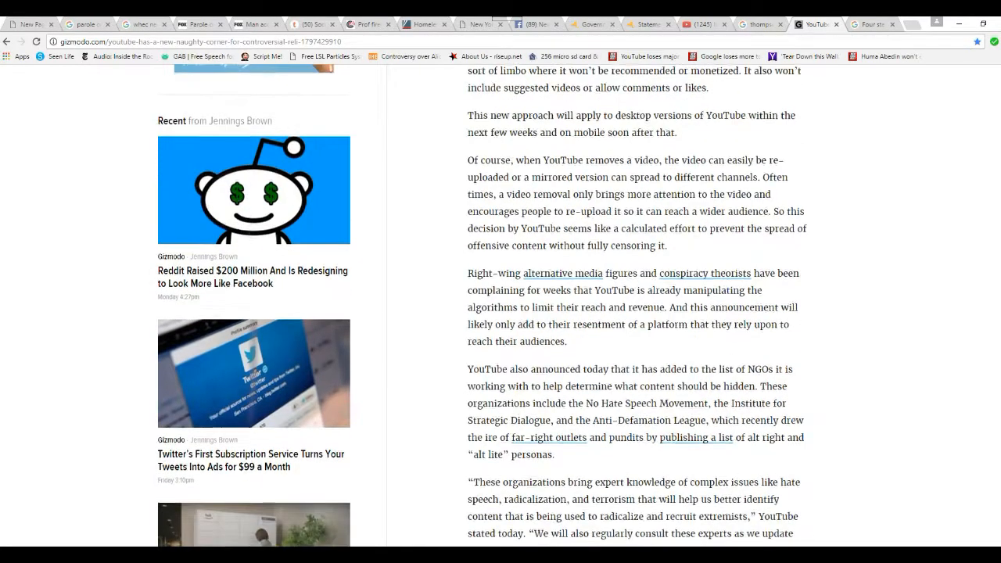
pyautogui.scroll(-3)
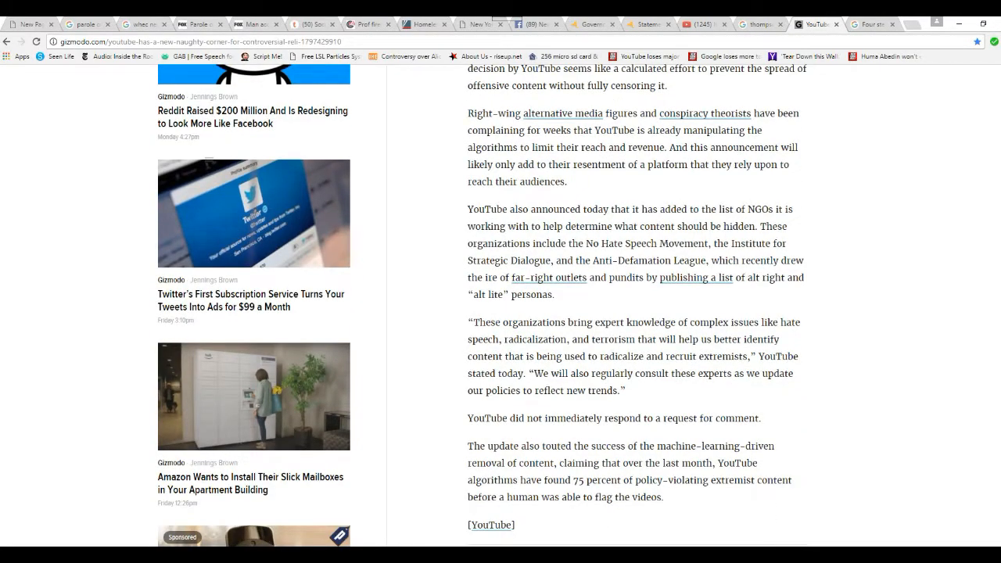
pyautogui.scroll(-3)
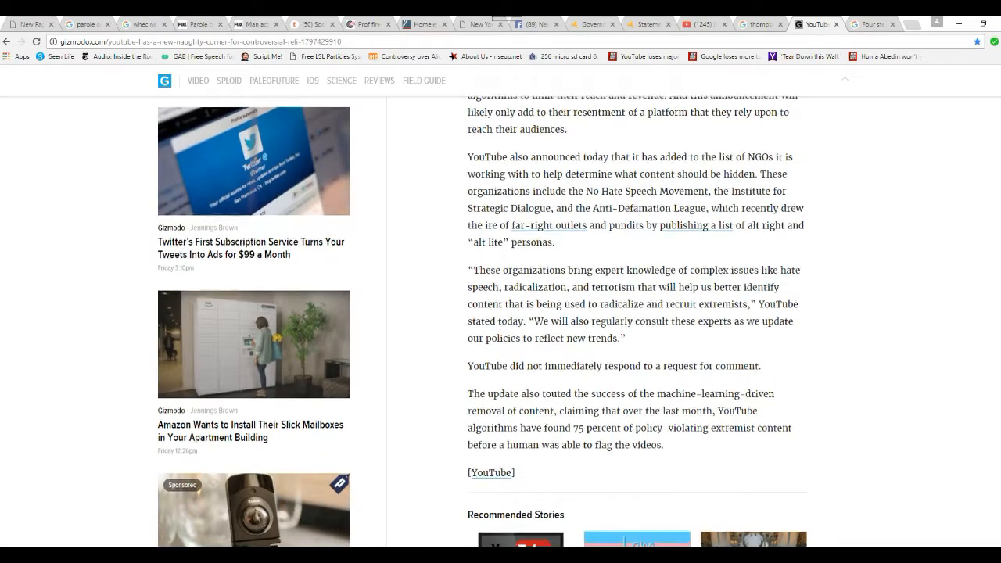
pyautogui.scroll(3)
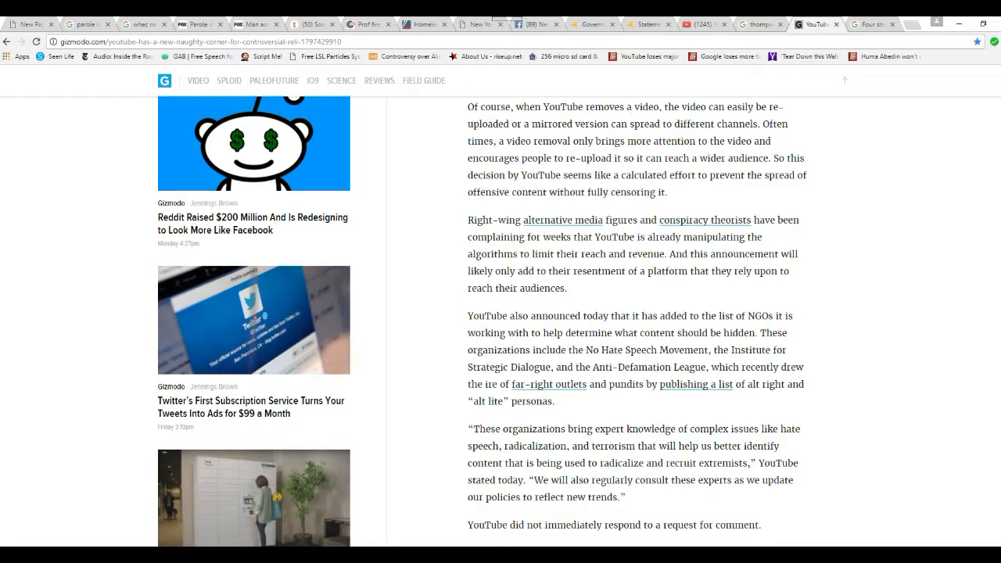
pyautogui.scroll(-3)
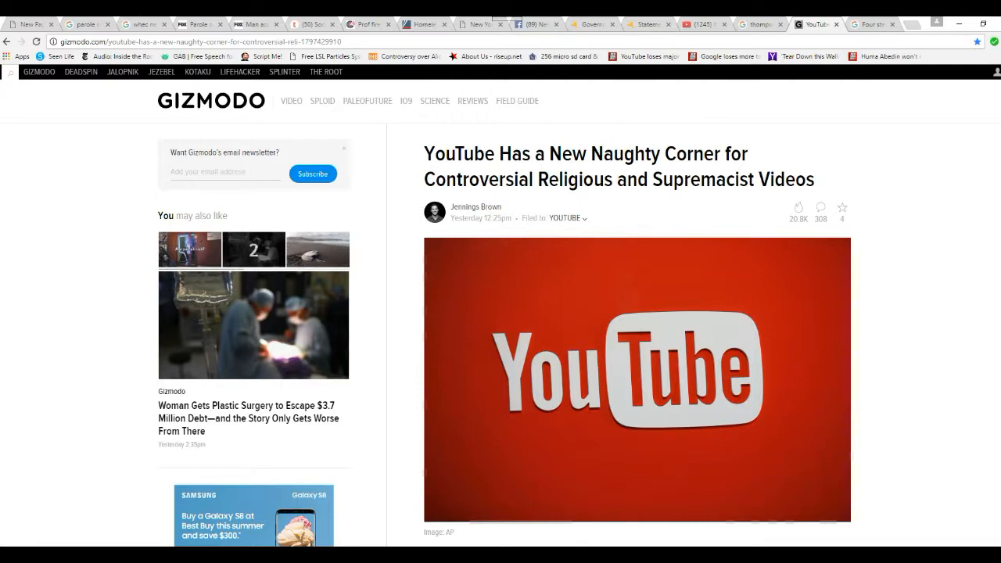
# Continue to the closing YouTube source link and Recommended Stories, then start back up
pyautogui.scroll(-3)
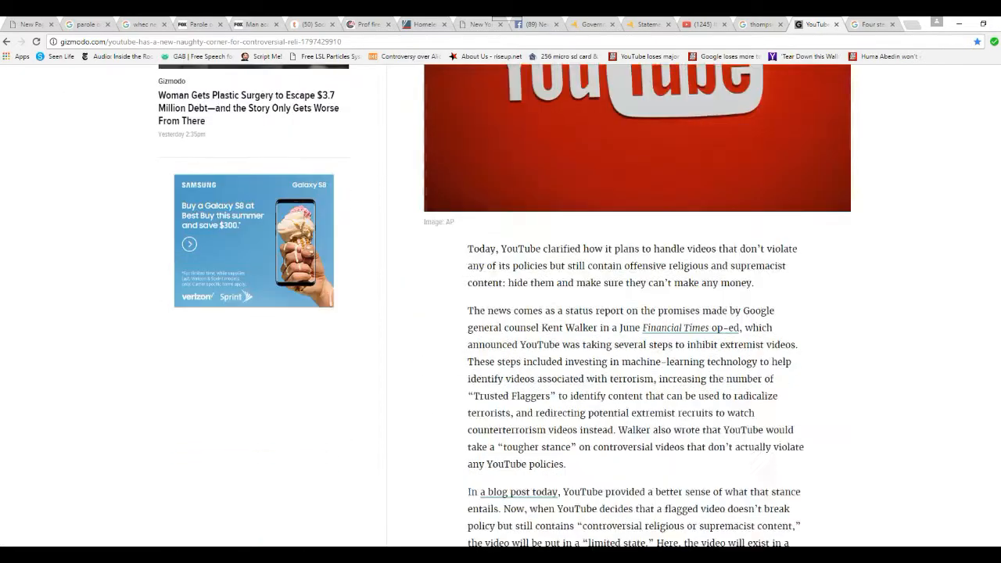
pyautogui.scroll(-3)
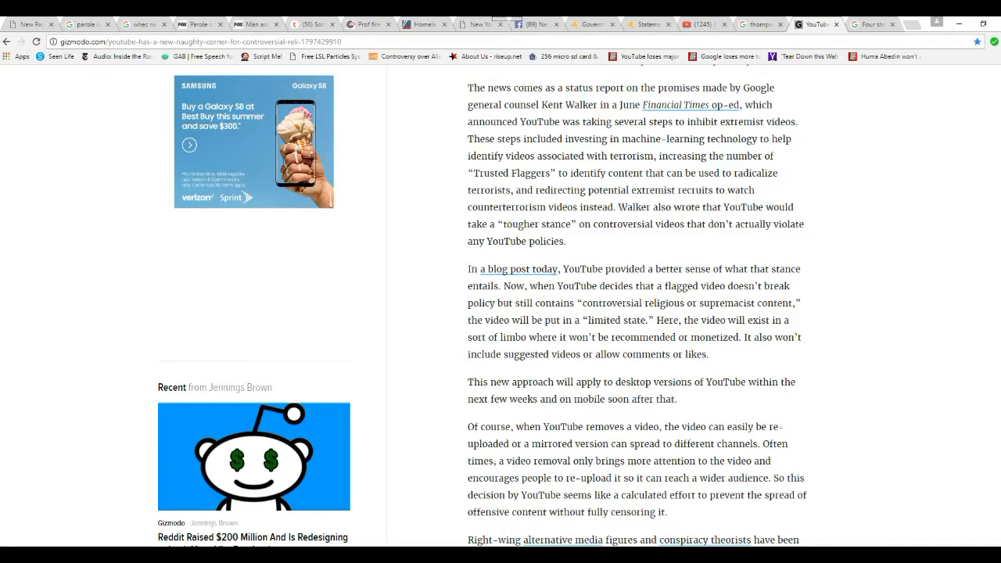
pyautogui.scroll(-3)
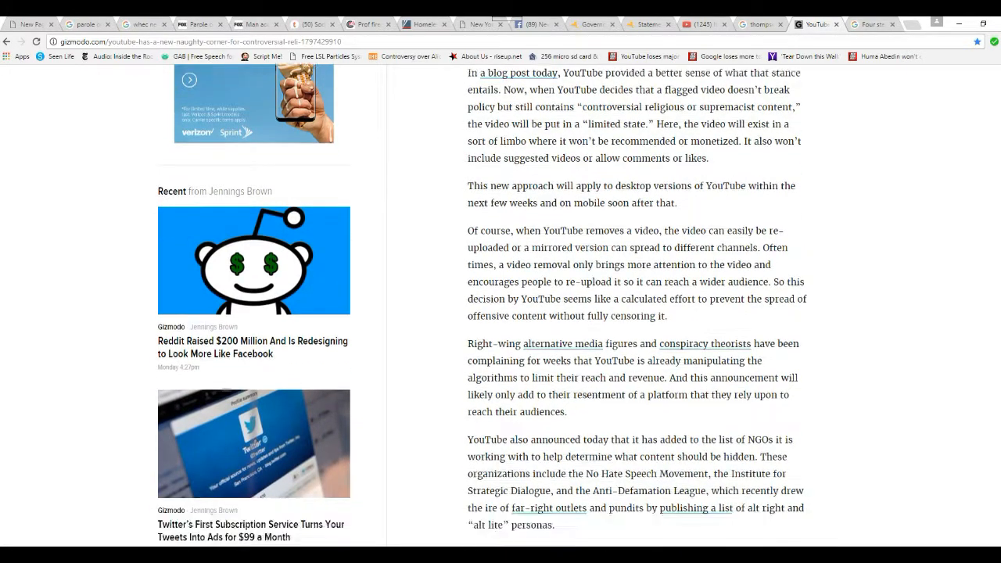
pyautogui.scroll(-3)
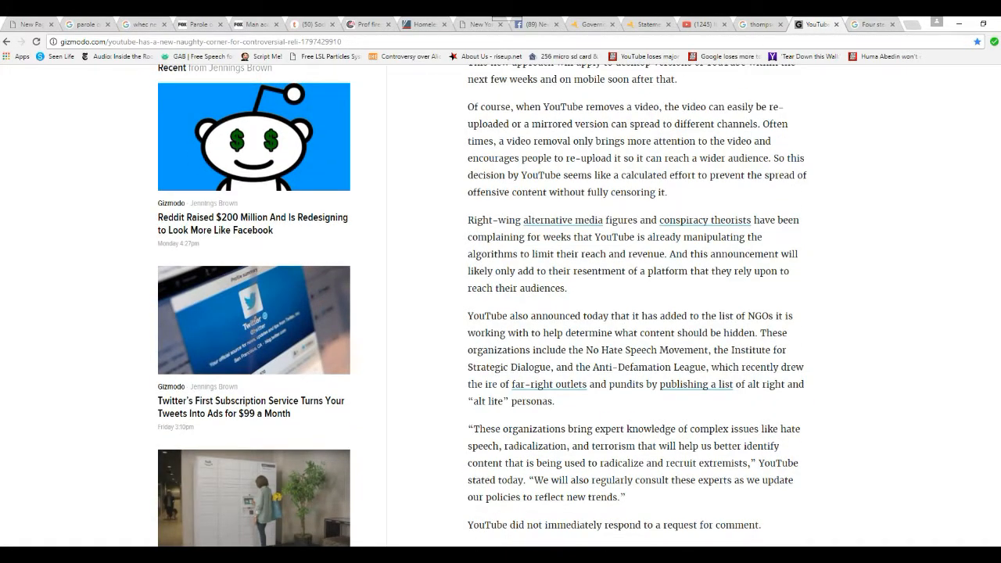
pyautogui.scroll(-3)
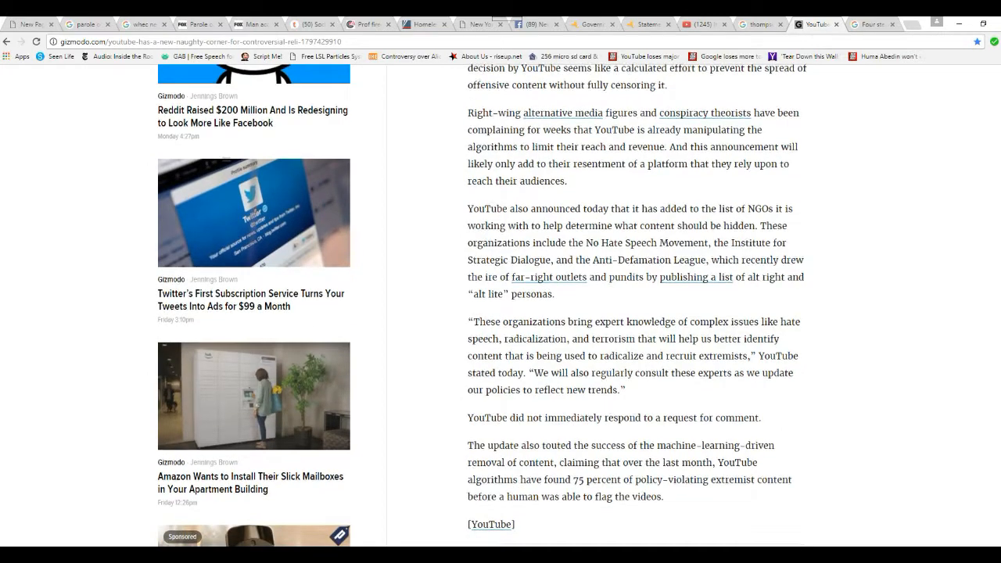
pyautogui.scroll(-3)
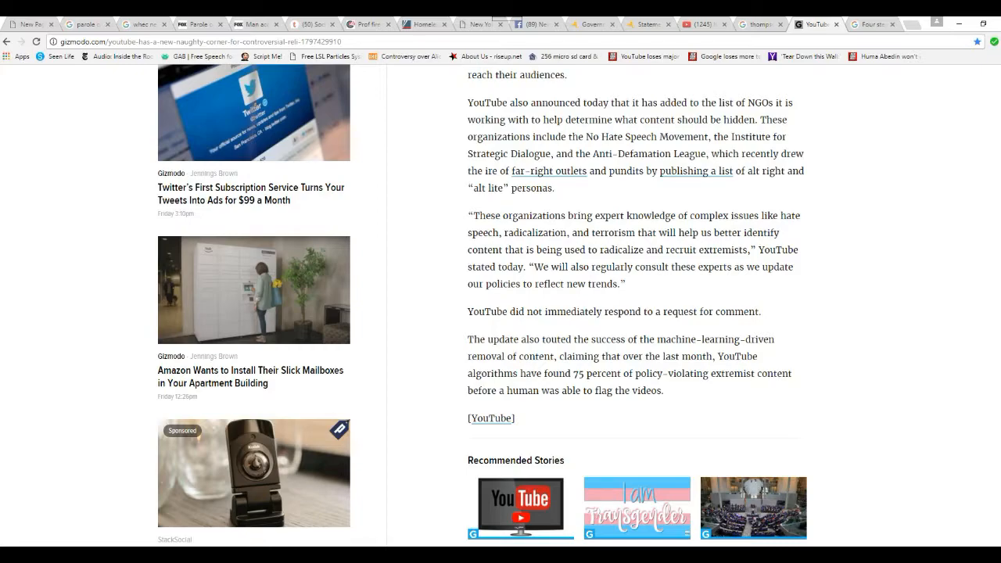
pyautogui.scroll(-3)
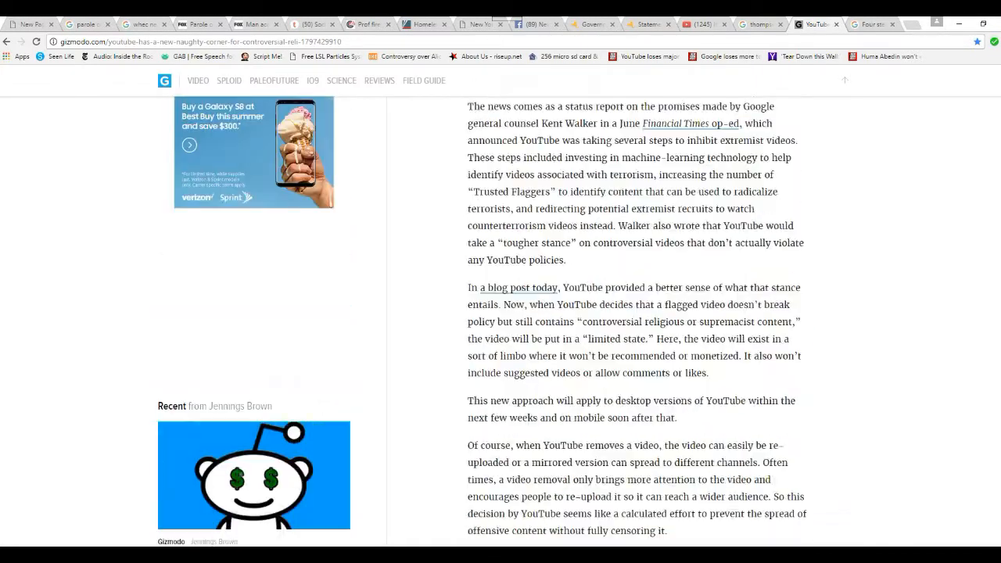
pyautogui.scroll(3)
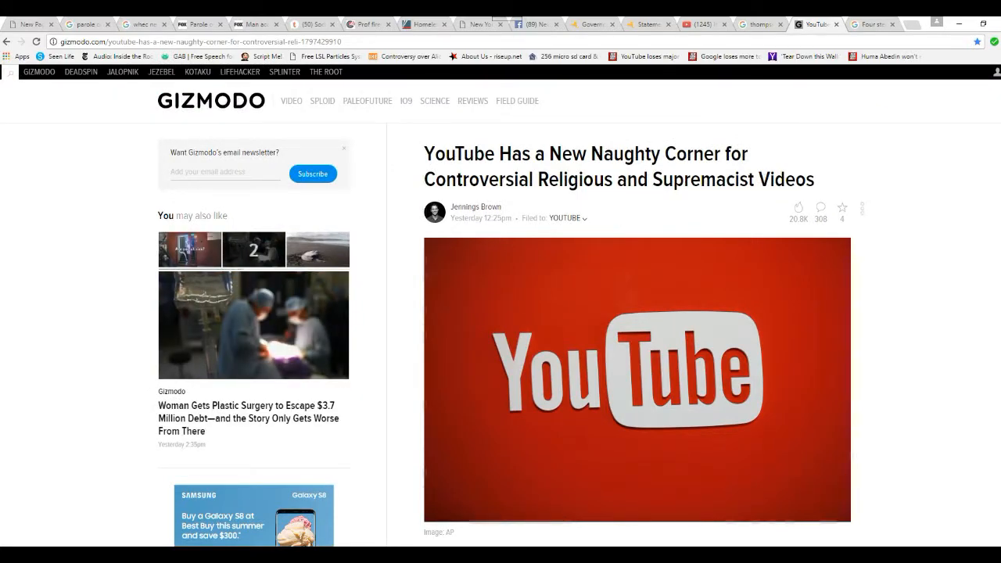
# Scroll from the headline down to YouTube's quote about partnering with expert NGOs
pyautogui.scroll(-3)
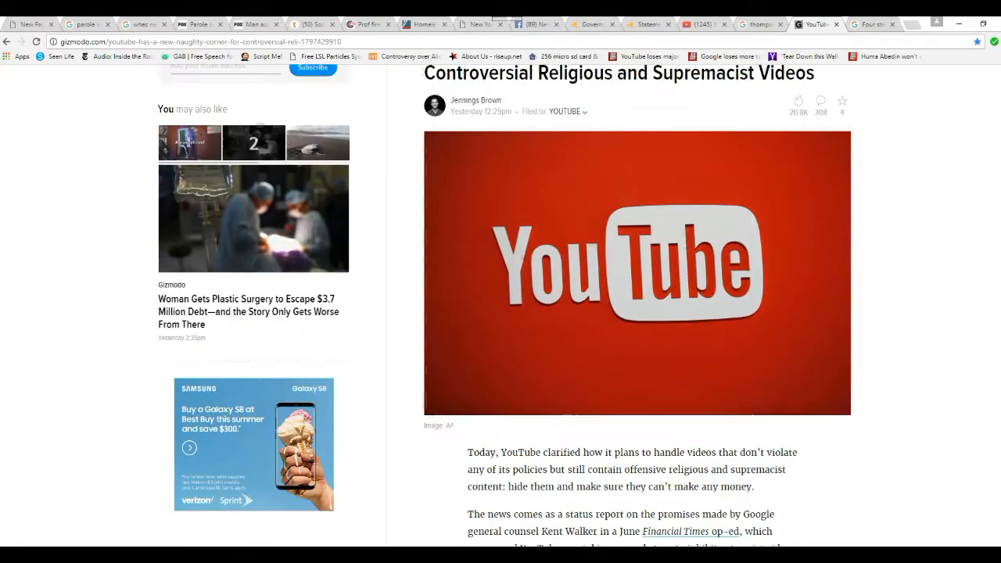
pyautogui.scroll(-3)
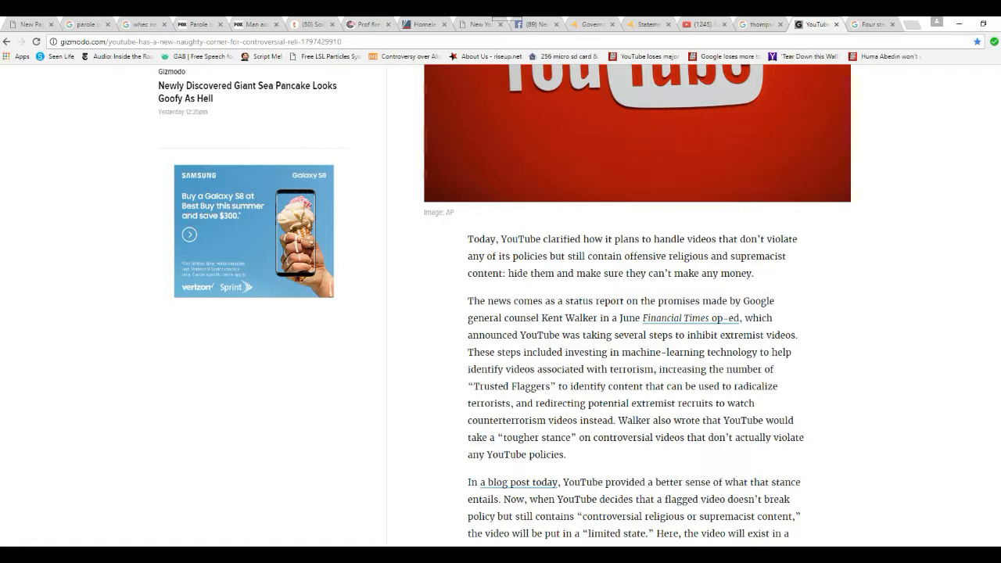
pyautogui.scroll(-3)
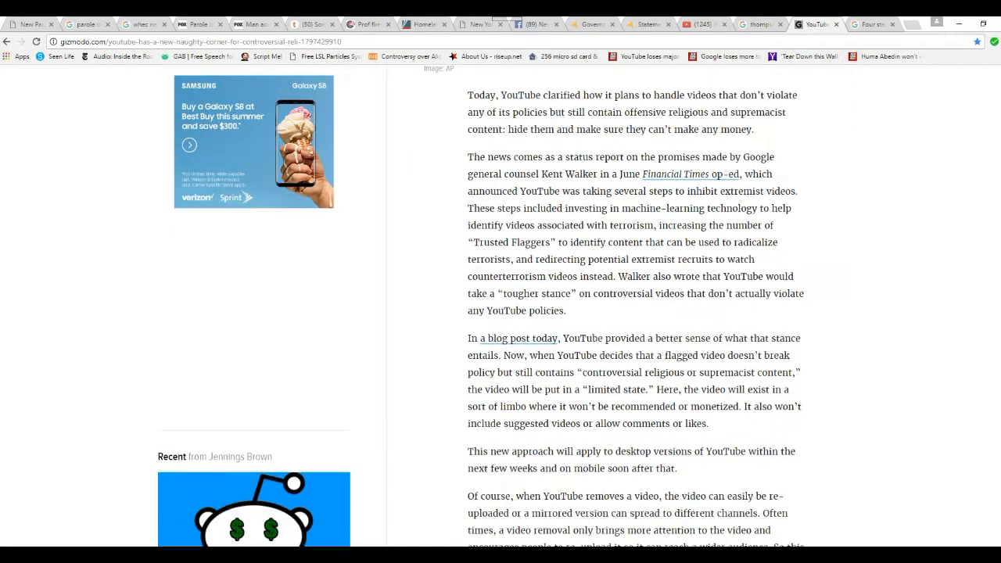
pyautogui.scroll(-3)
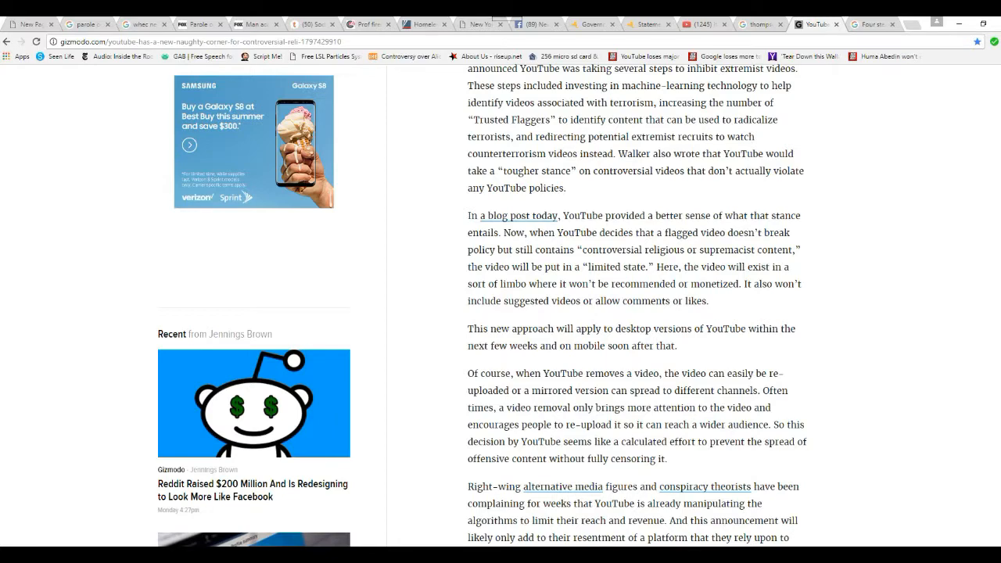
pyautogui.scroll(-3)
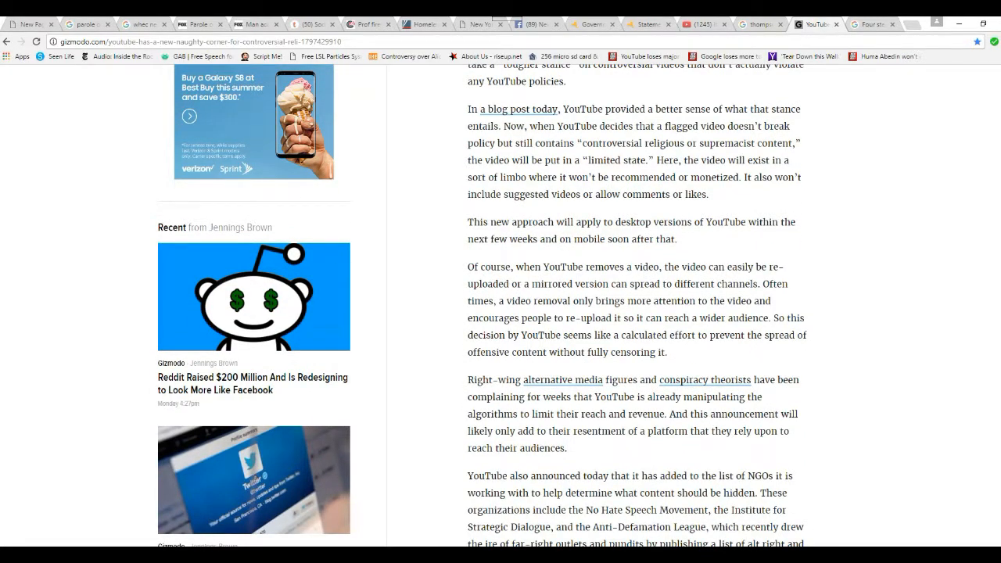
pyautogui.scroll(-3)
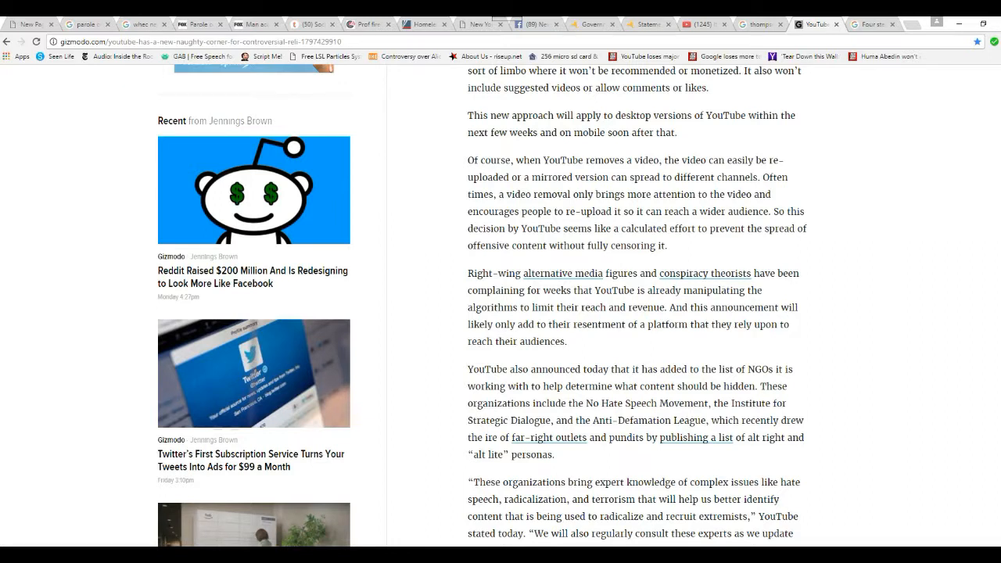
pyautogui.scroll(-3)
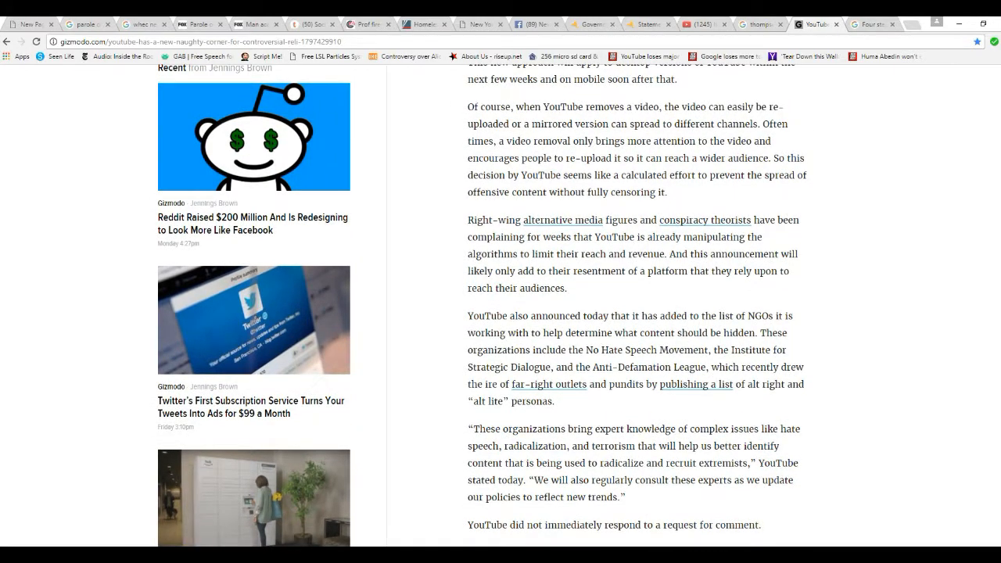
pyautogui.scroll(3)
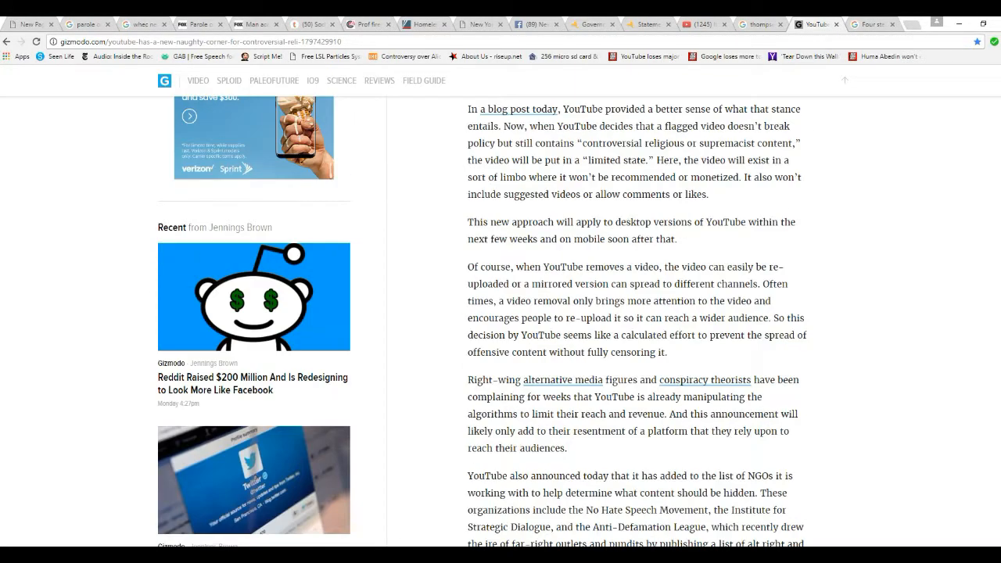
pyautogui.scroll(-3)
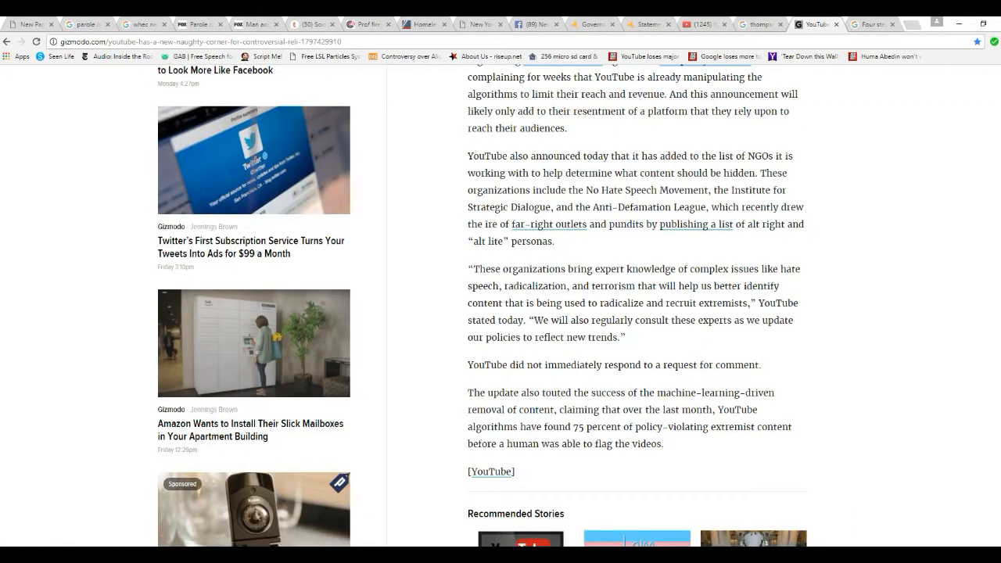
pyautogui.scroll(-3)
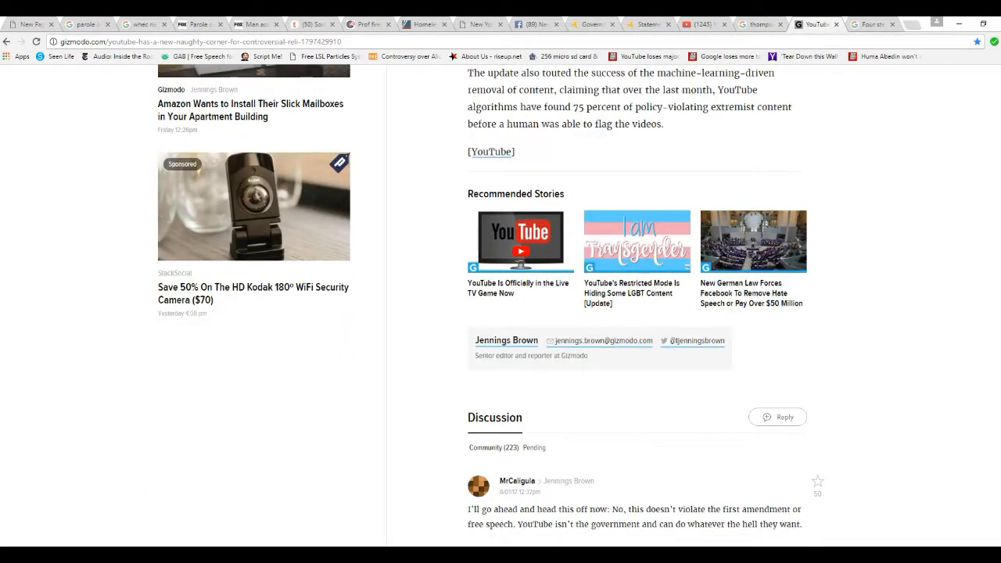
pyautogui.scroll(3)
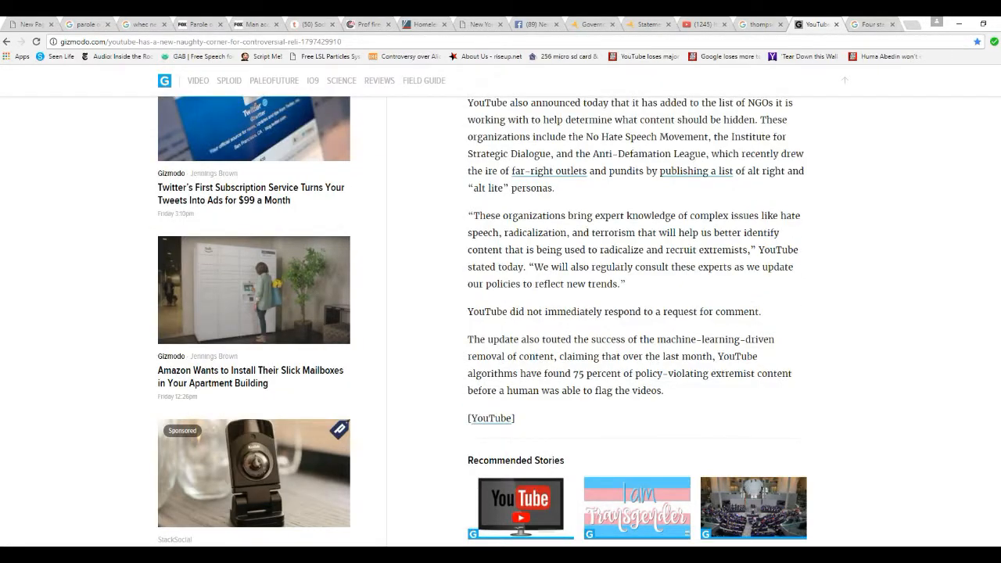
pyautogui.scroll(3)
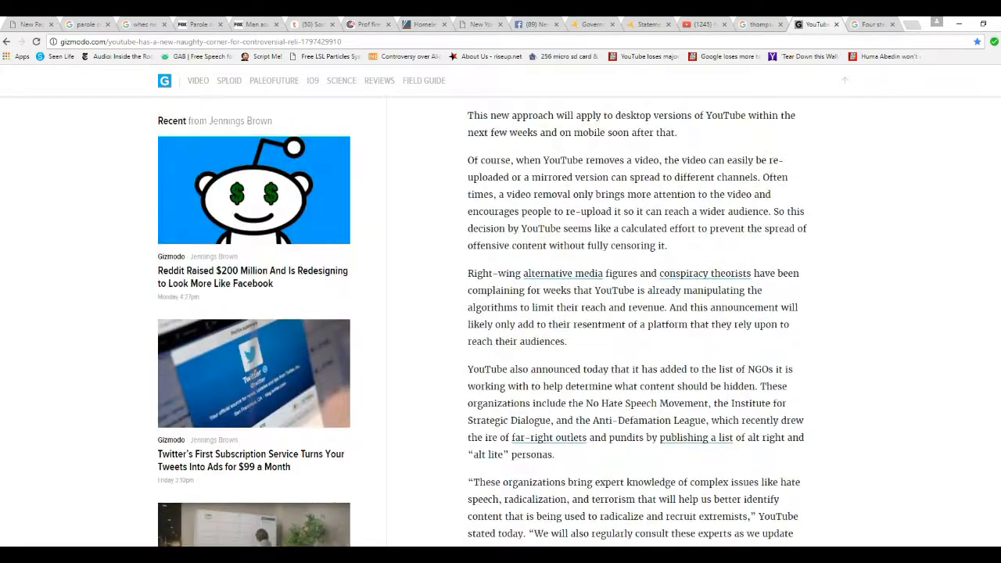